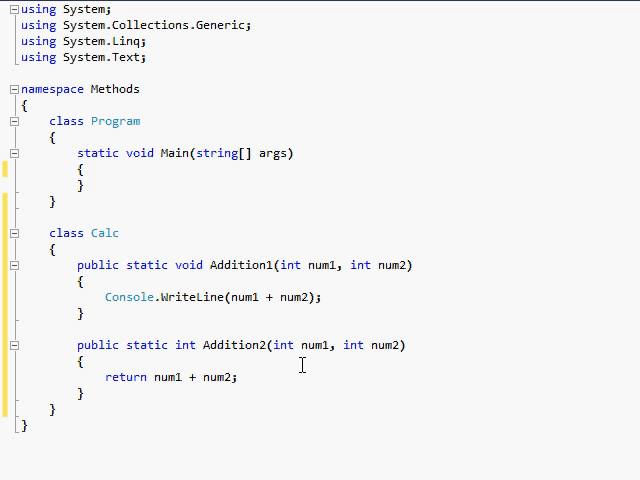
{"action": "mouse_move", "coordinate": [253, 380]}
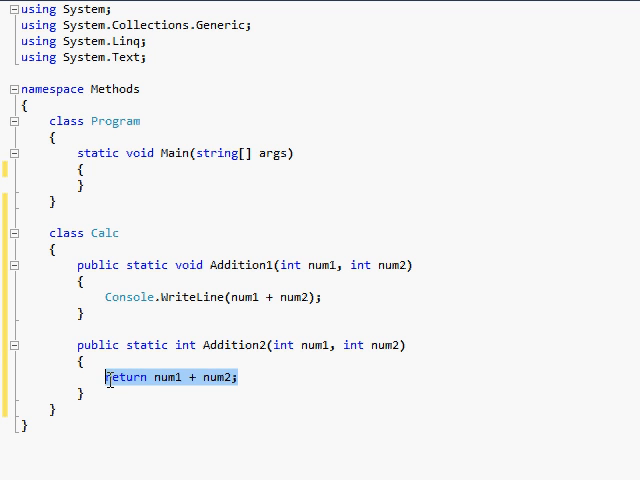
Step: Collapse the using directives block and place the cursor on a new line inside Main
{"action": "left_click", "coordinate": [142, 377]}
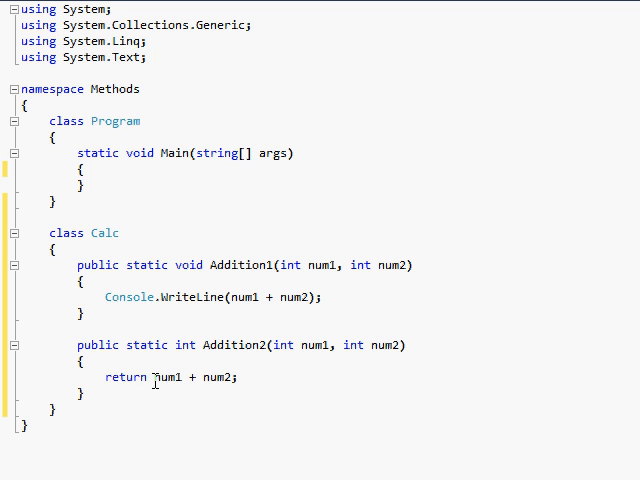
{"action": "mouse_move", "coordinate": [162, 377]}
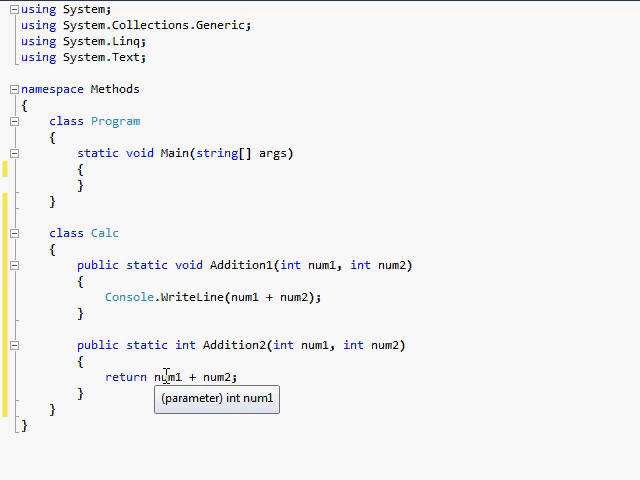
{"action": "left_click", "coordinate": [10, 9]}
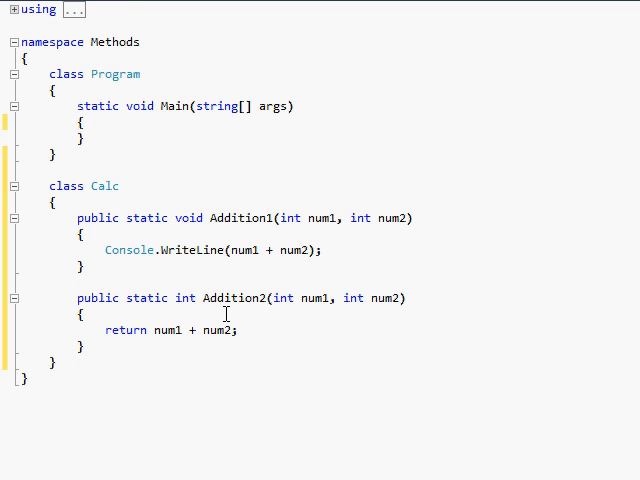
{"action": "mouse_move", "coordinate": [270, 310]}
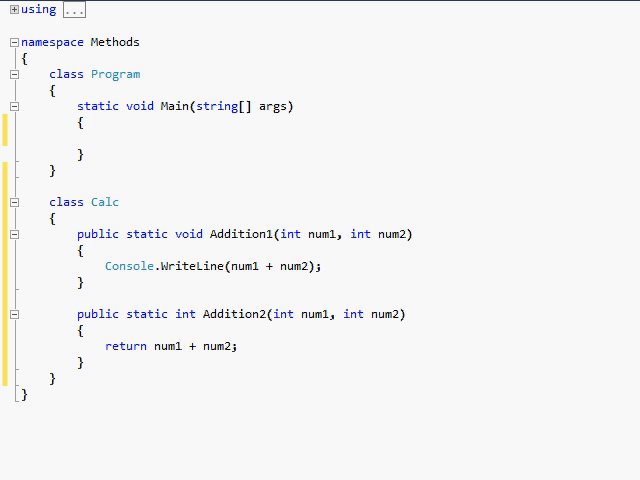
Step: Enter Calc.Addition1(5, 5) and Console.WriteLine(Calc.Addition2(5, 5)) in Main, then start Console.ReadLine
{"action": "type", "text": "Console."}
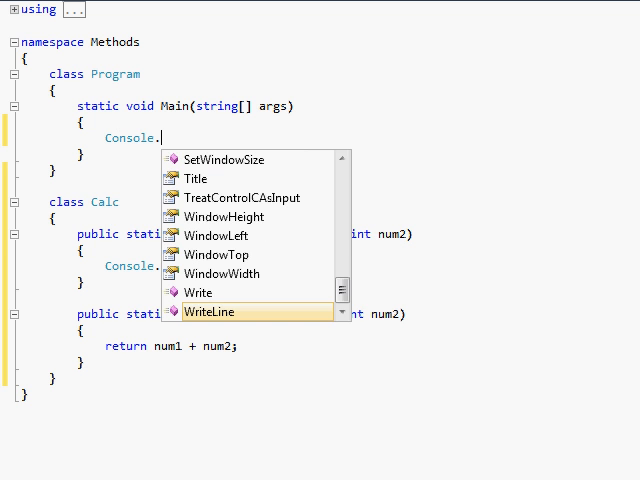
{"action": "type", "text": "WriteLine();"}
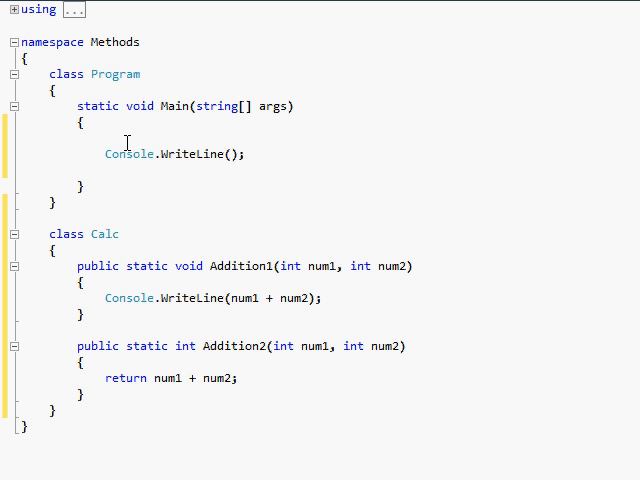
{"action": "type", "text": "Calc.Addition1;"}
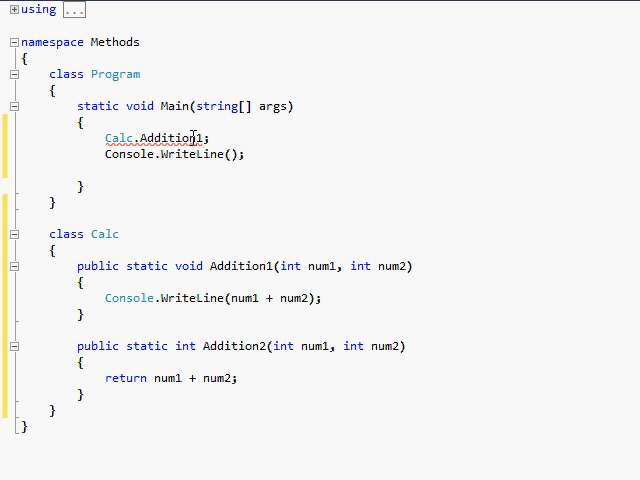
{"action": "type", "text": "(5"}
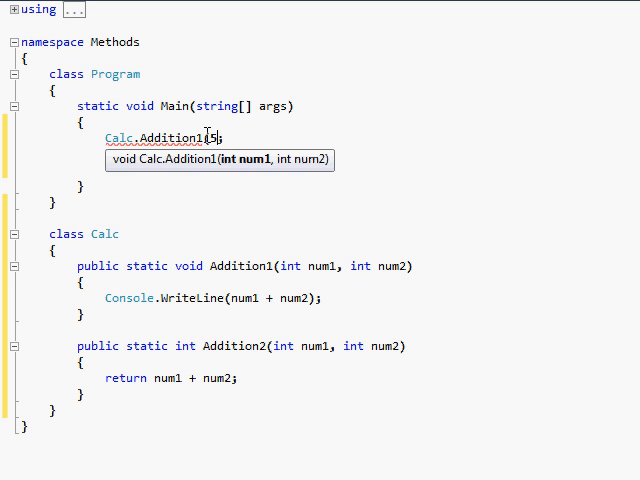
{"action": "type", "text": ", %)"}
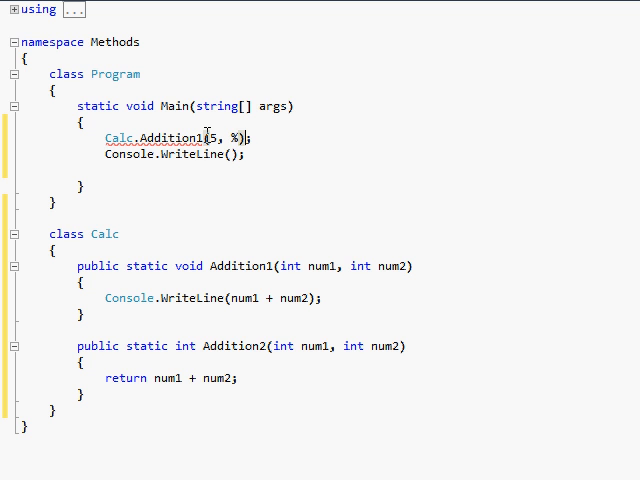
{"action": "type", "text": "5"}
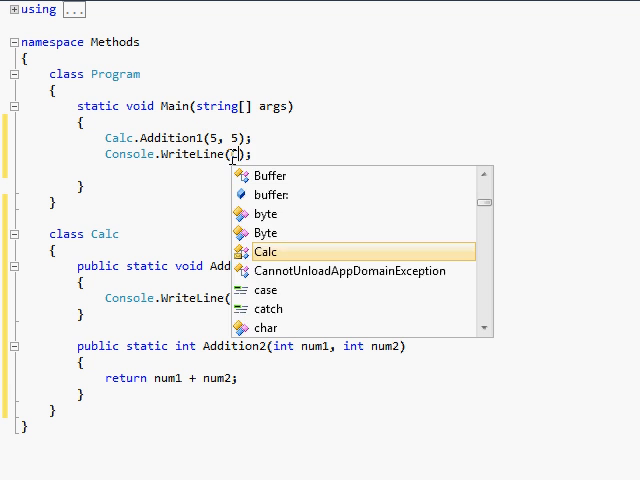
{"action": "type", "text": "Calc.Addition2("}
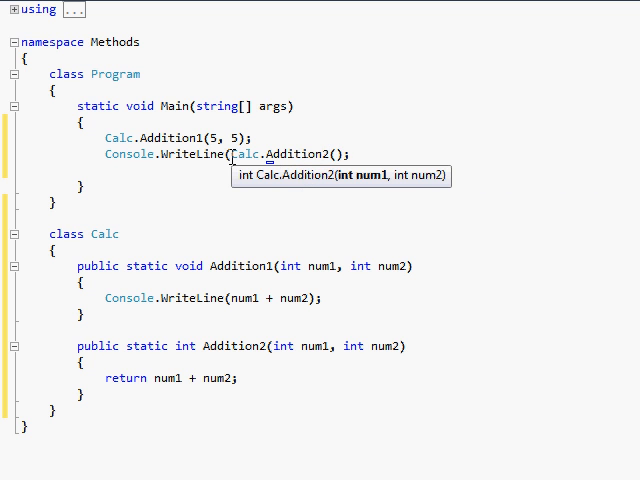
{"action": "type", "text": "5,"}
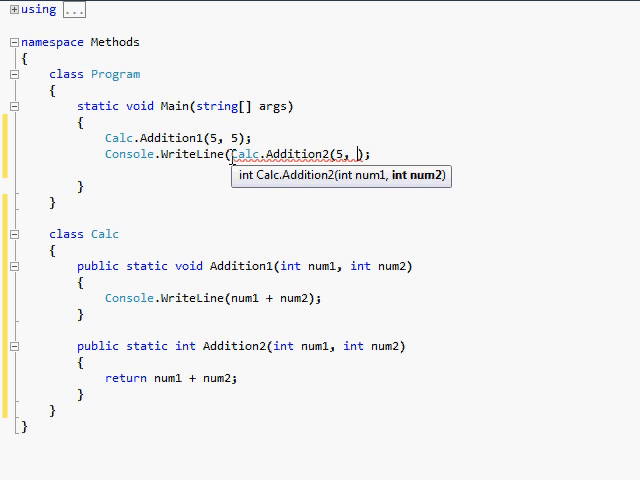
{"action": "type", "text": "5)"}
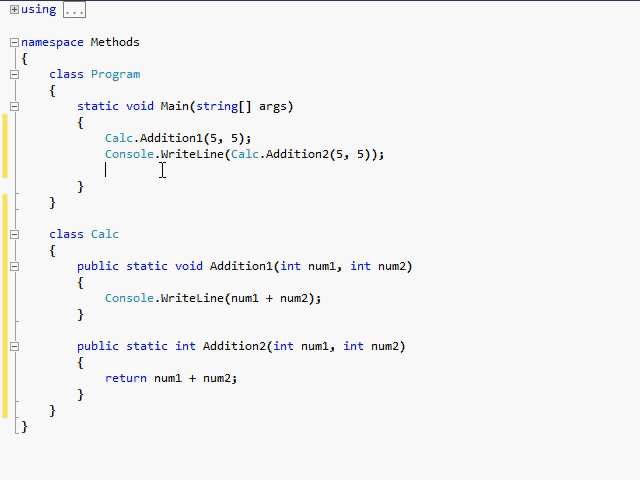
{"action": "type", "text": "Console.ReadLine();"}
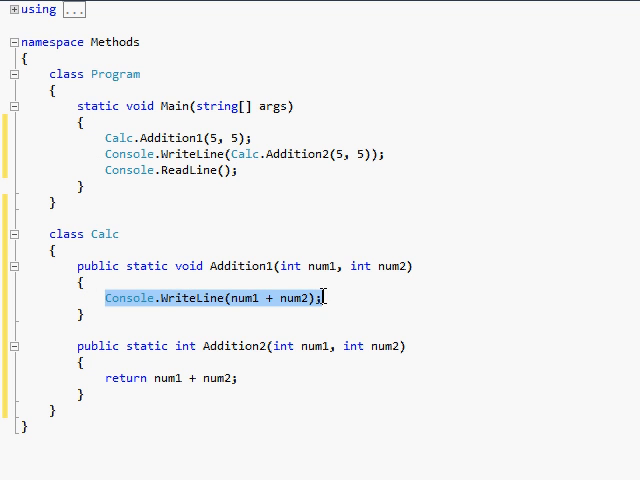
Step: Finish Main with Console.ReadLine(); after the two addition calls
{"action": "left_click", "coordinate": [382, 116]}
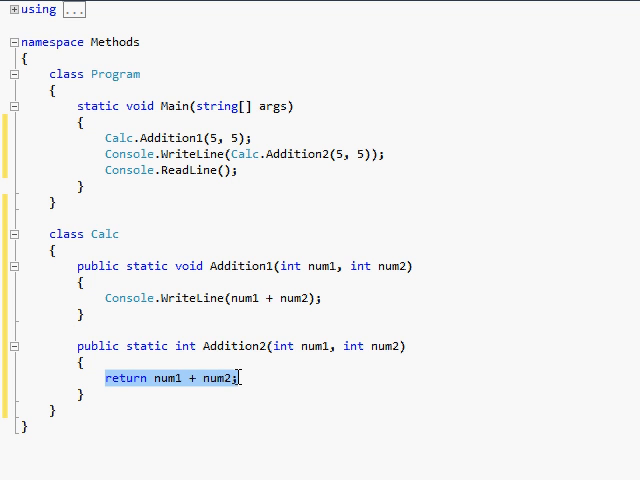
{"action": "mouse_move", "coordinate": [294, 377]}
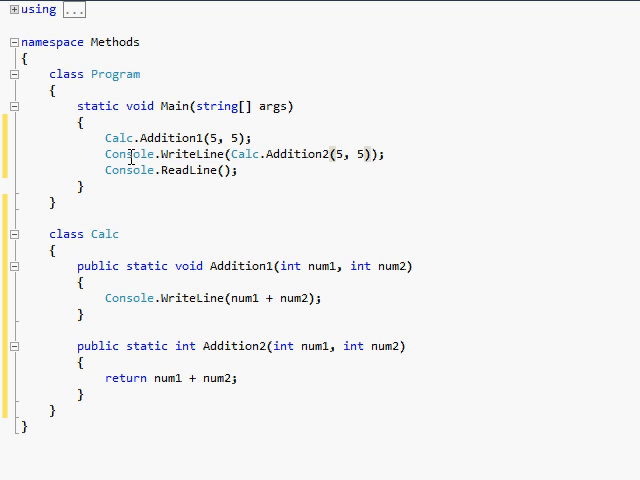
Step: Briefly add a standalone Calc.Addition2(5, 5) call in Main, then delete it
{"action": "triple_click", "coordinate": [230, 154]}
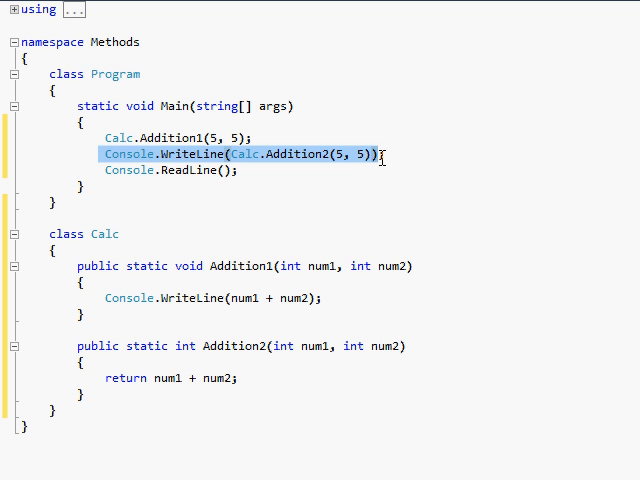
{"action": "mouse_move", "coordinate": [393, 163]}
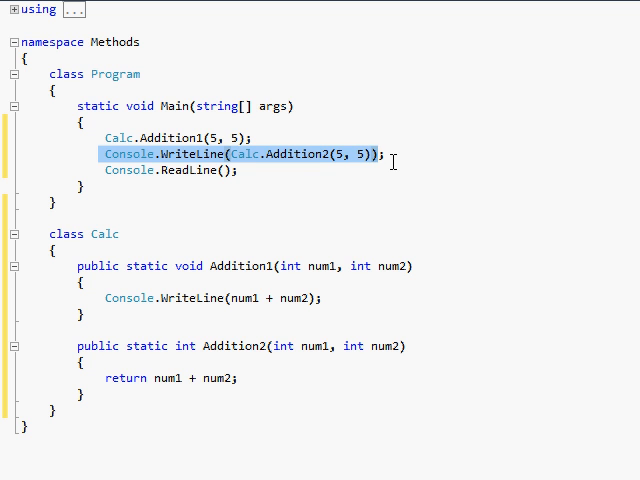
{"action": "left_click", "coordinate": [280, 168]}
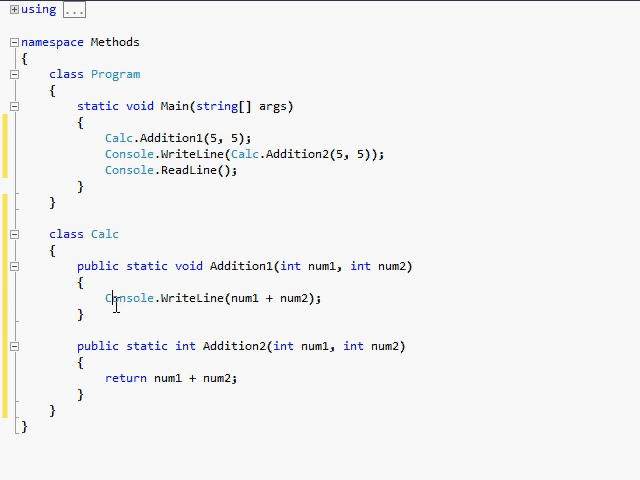
{"action": "triple_click", "coordinate": [215, 298]}
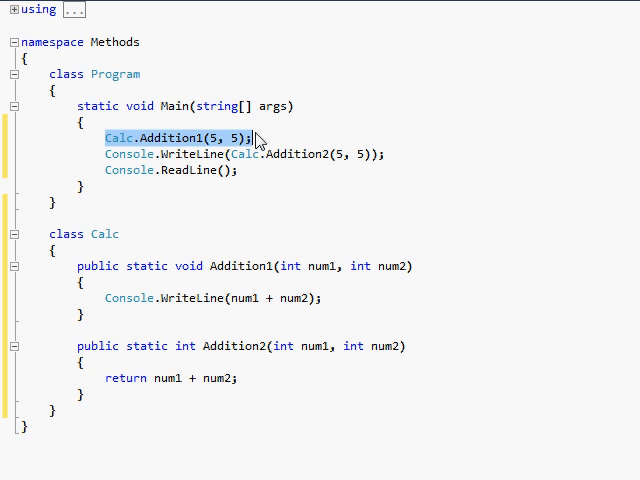
{"action": "left_click", "coordinate": [399, 153]}
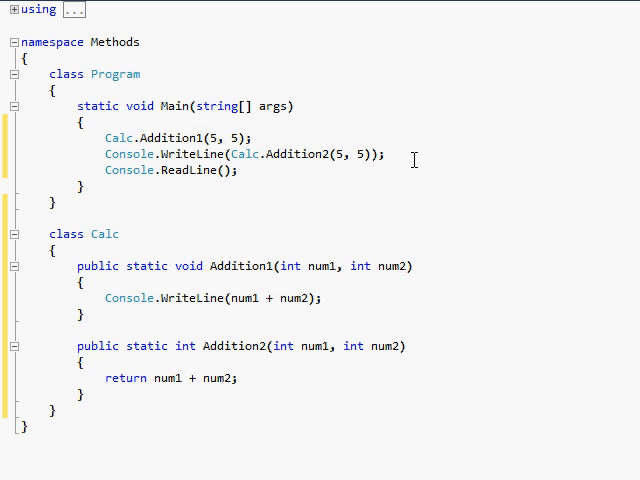
{"action": "double_click", "coordinate": [280, 153]}
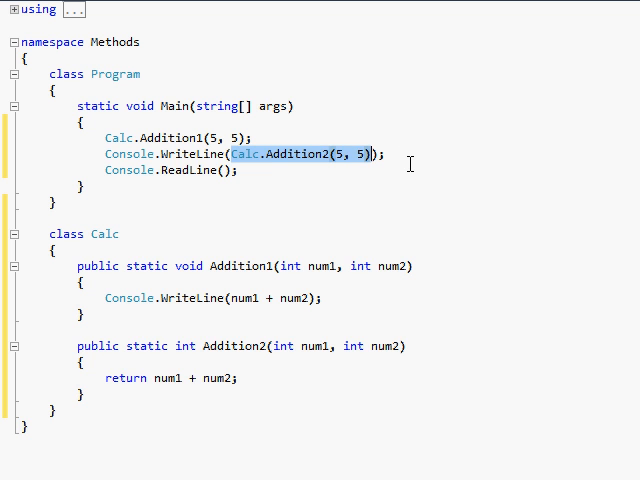
{"action": "type", "text": "Calc.Addition2"}
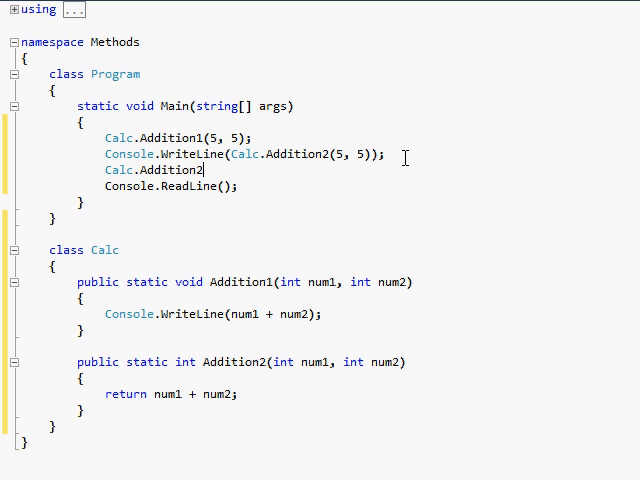
{"action": "type", "text": "(5, 5);"}
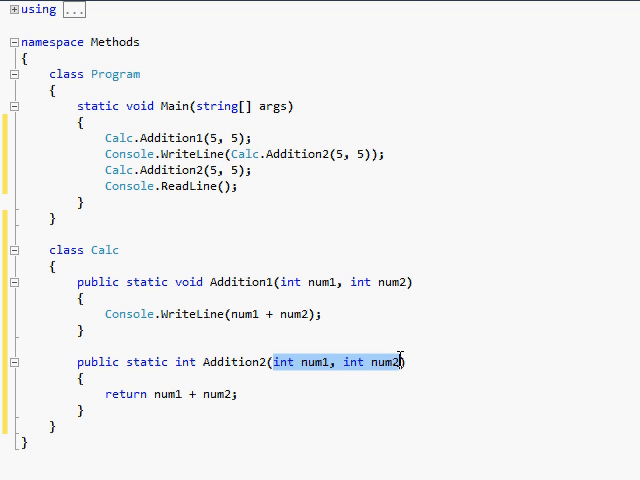
{"action": "left_click", "coordinate": [108, 393]}
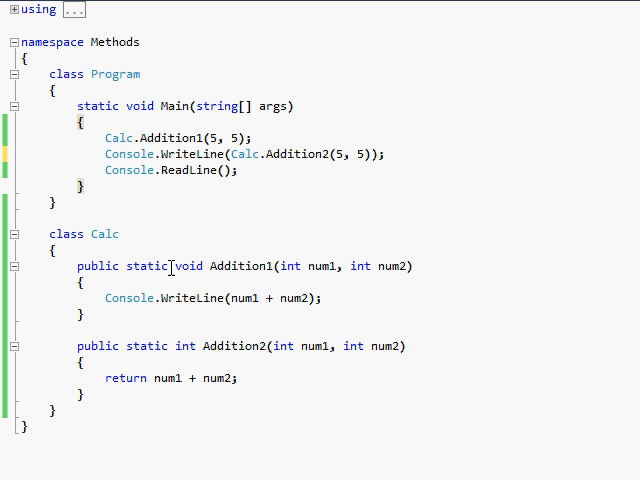
{"action": "mouse_move", "coordinate": [192, 263]}
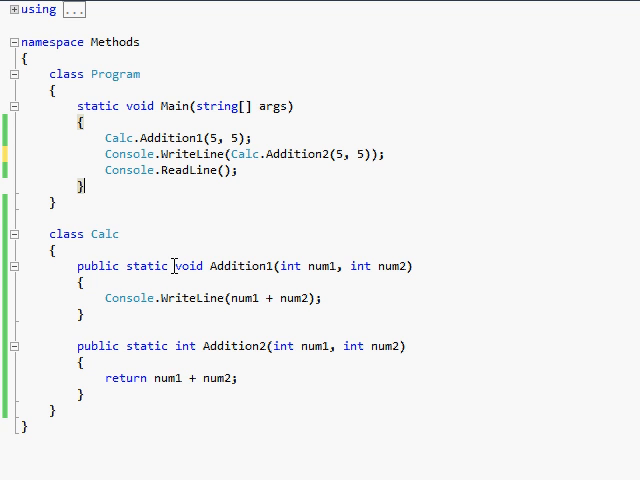
Step: Select and delete the int return type in Addition2's signature
{"action": "double_click", "coordinate": [188, 266]}
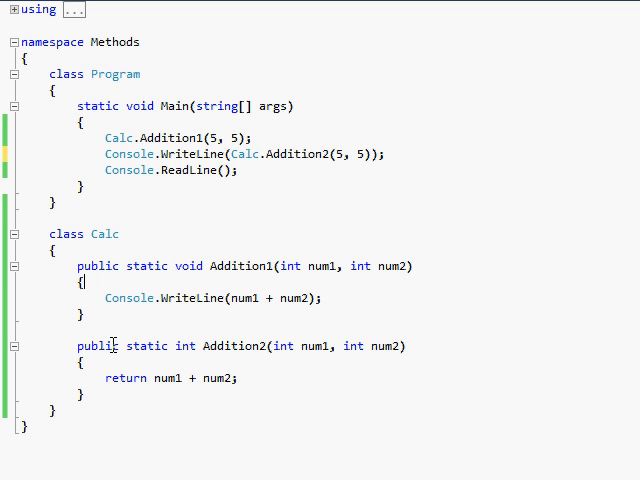
{"action": "double_click", "coordinate": [183, 346]}
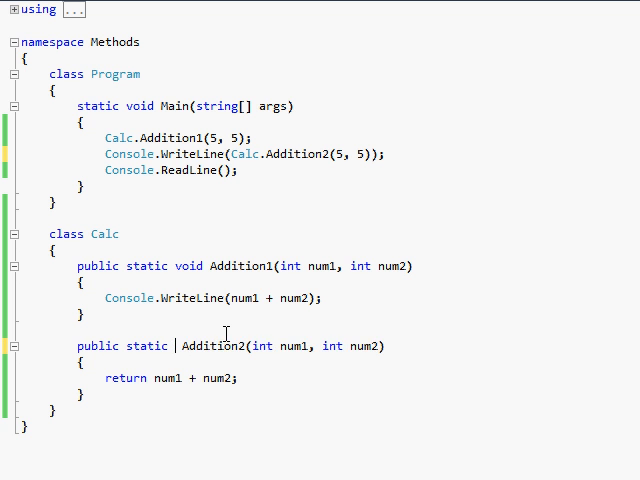
Step: Try double, float and char as Addition2's return type, then restore int
{"action": "type", "text": "double"}
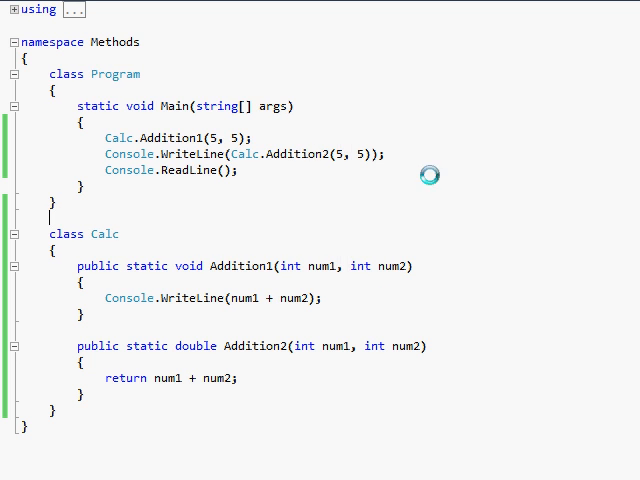
{"action": "double_click", "coordinate": [196, 346]}
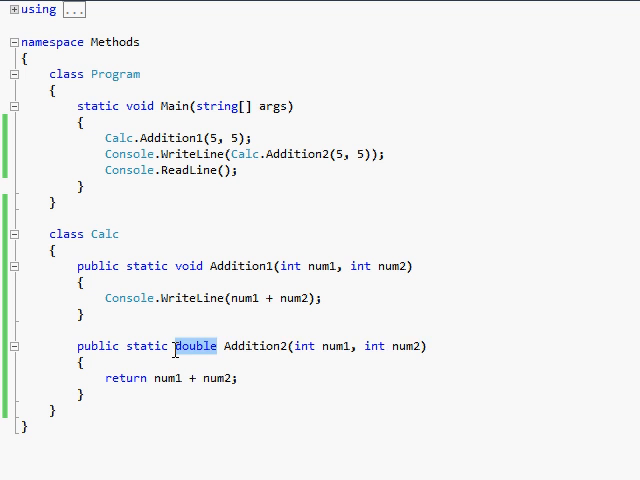
{"action": "type", "text": "float"}
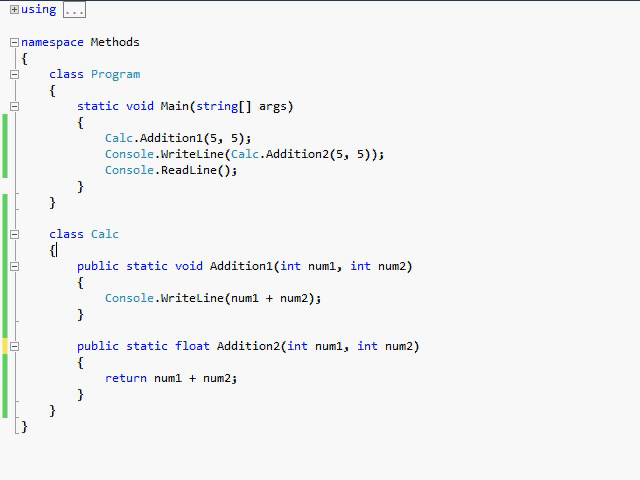
{"action": "key", "text": "F5"}
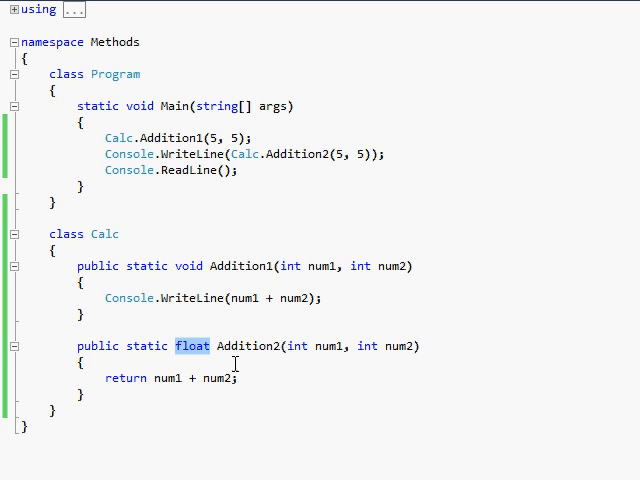
{"action": "type", "text": "char"}
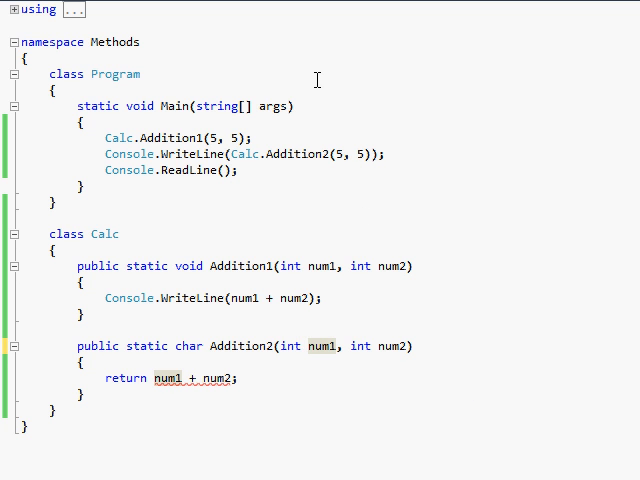
{"action": "mouse_move", "coordinate": [283, 165]}
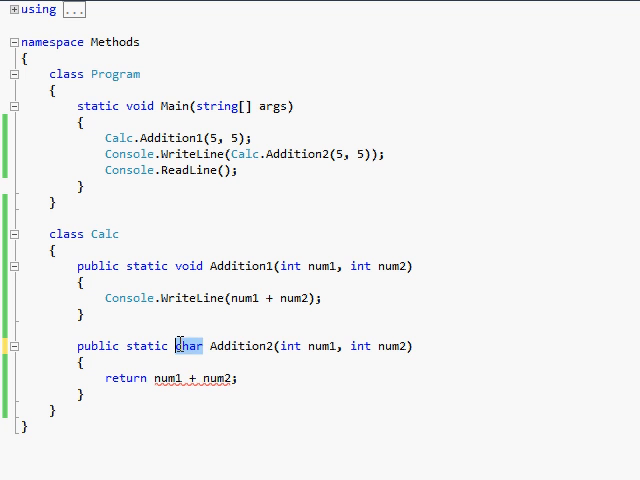
{"action": "type", "text": "int"}
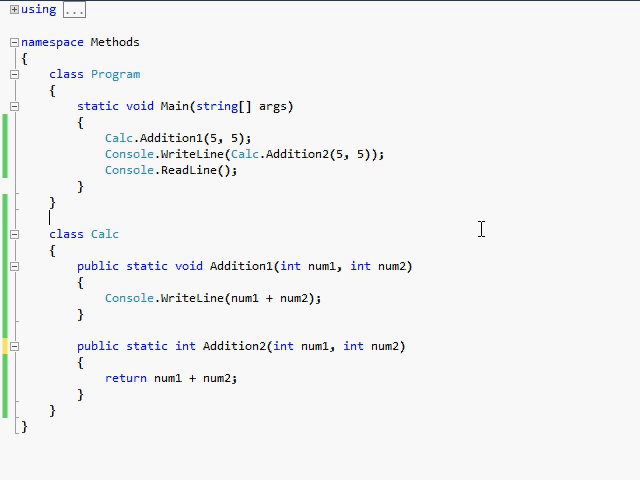
{"action": "mouse_move", "coordinate": [278, 346]}
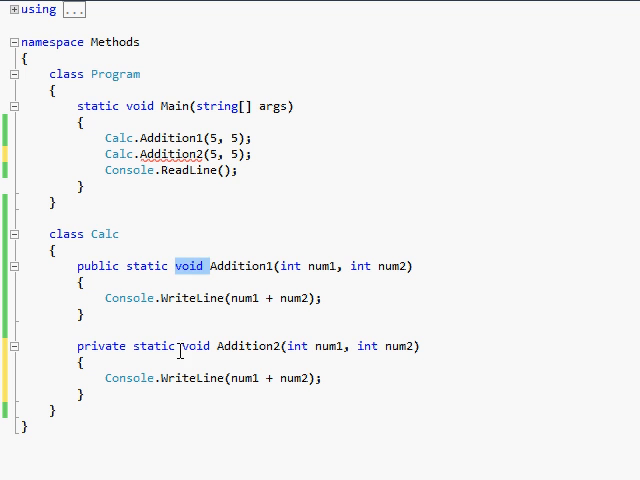
Step: Make Addition2 private static void printing num1 + num2, called as Calc.Addition2(5, 5) in Main
{"action": "double_click", "coordinate": [89, 265]}
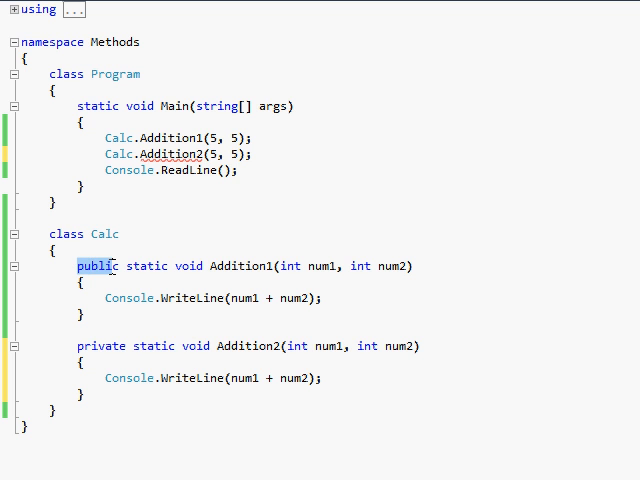
{"action": "double_click", "coordinate": [103, 346]}
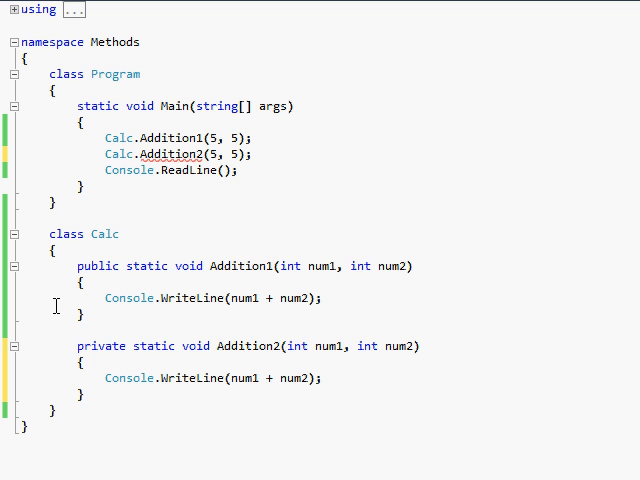
{"action": "left_click_drag", "start_coordinate": [75, 266], "coordinate": [237, 266]}
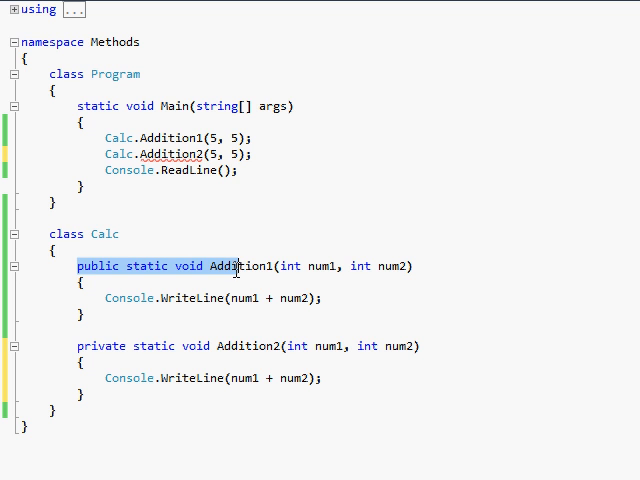
{"action": "double_click", "coordinate": [237, 266]}
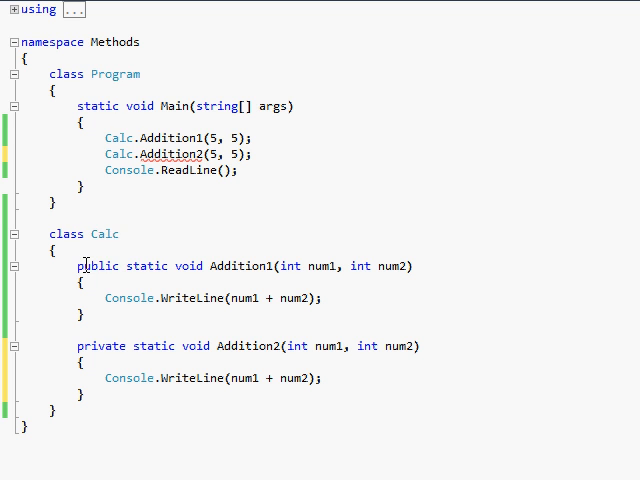
{"action": "double_click", "coordinate": [95, 265]}
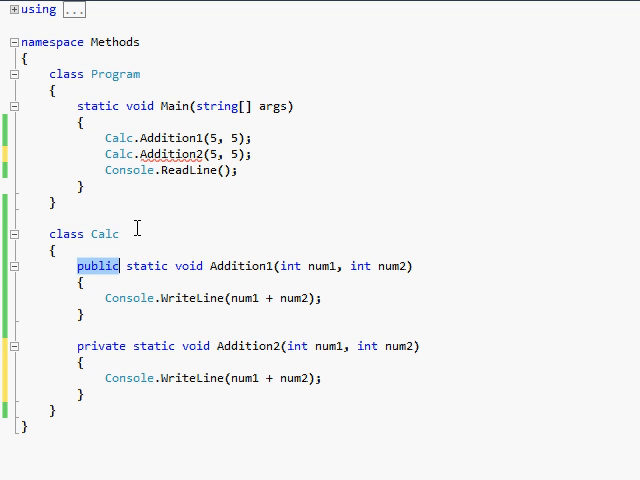
{"action": "double_click", "coordinate": [88, 346]}
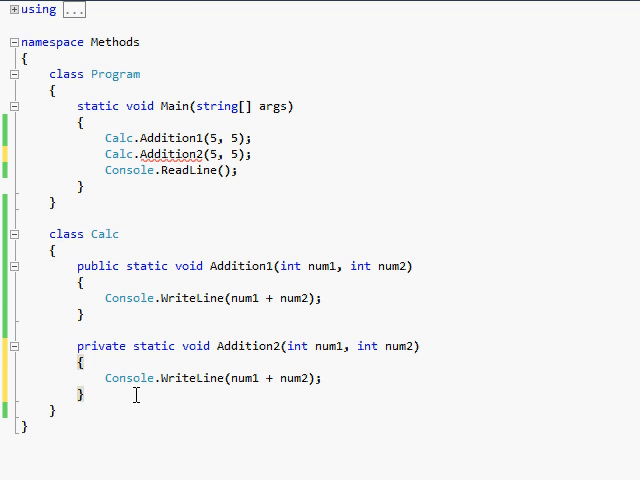
{"action": "mouse_move", "coordinate": [218, 361]}
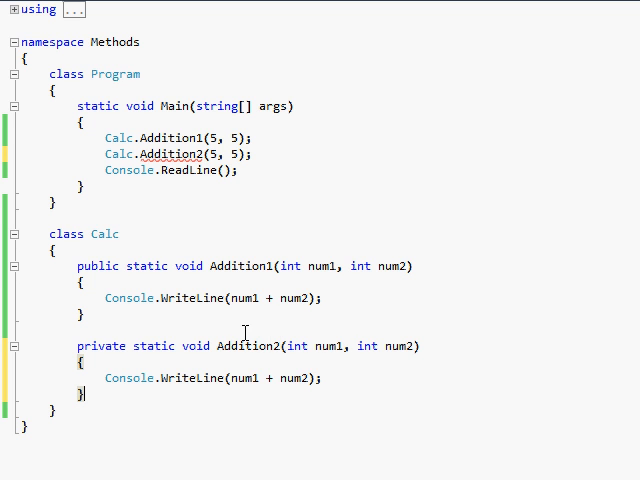
{"action": "mouse_move", "coordinate": [177, 197]}
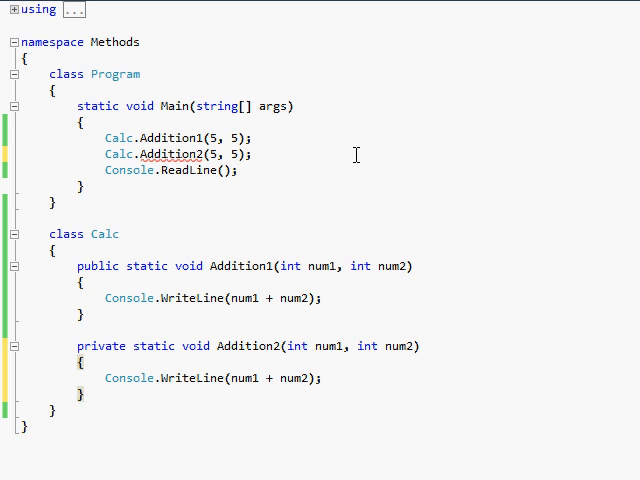
{"action": "mouse_move", "coordinate": [73, 266]}
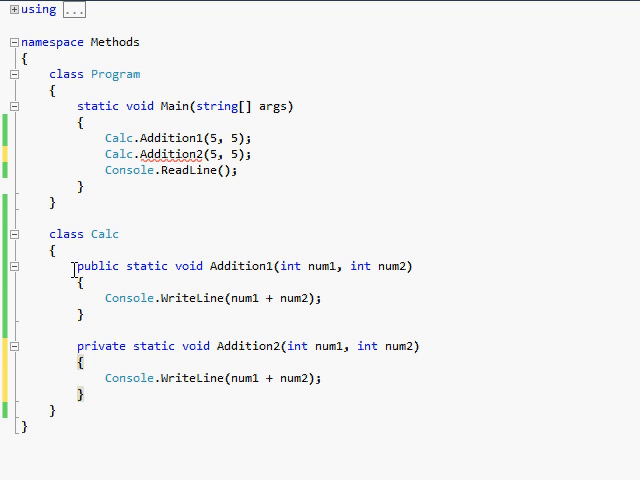
{"action": "left_click_drag", "start_coordinate": [76, 266], "coordinate": [420, 266]}
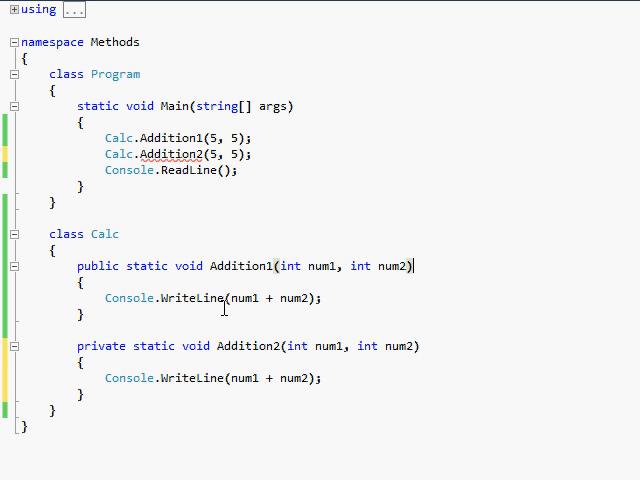
{"action": "mouse_move", "coordinate": [410, 266]}
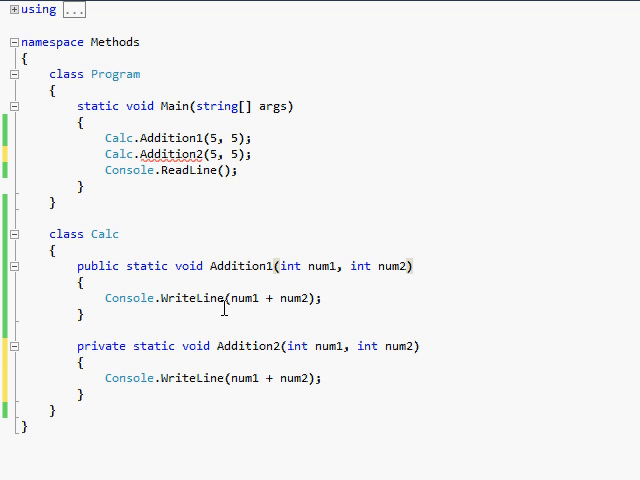